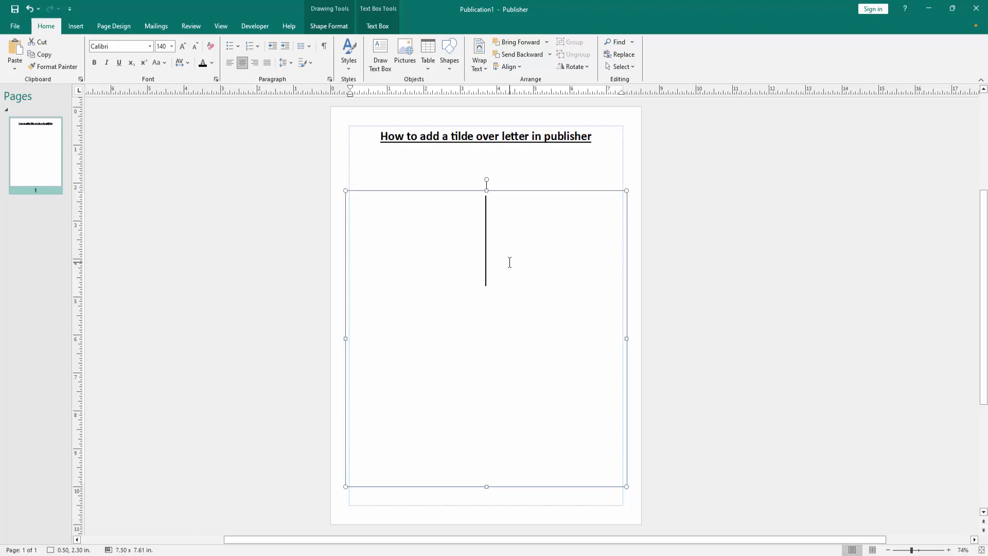
Enter the letter 'a' in the text box and bring up the Symbol dialog via Insert > More Symbols.
text(a)
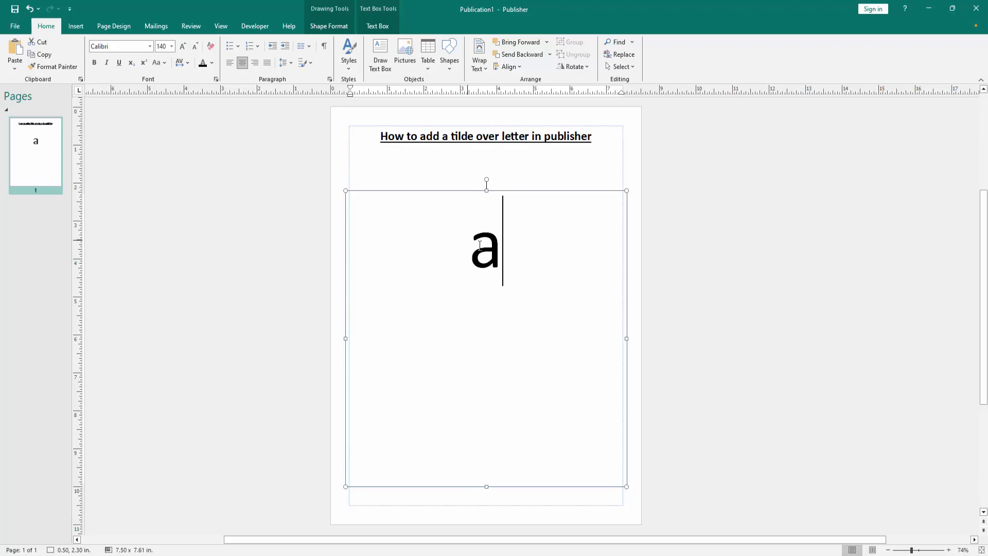
click(75, 25)
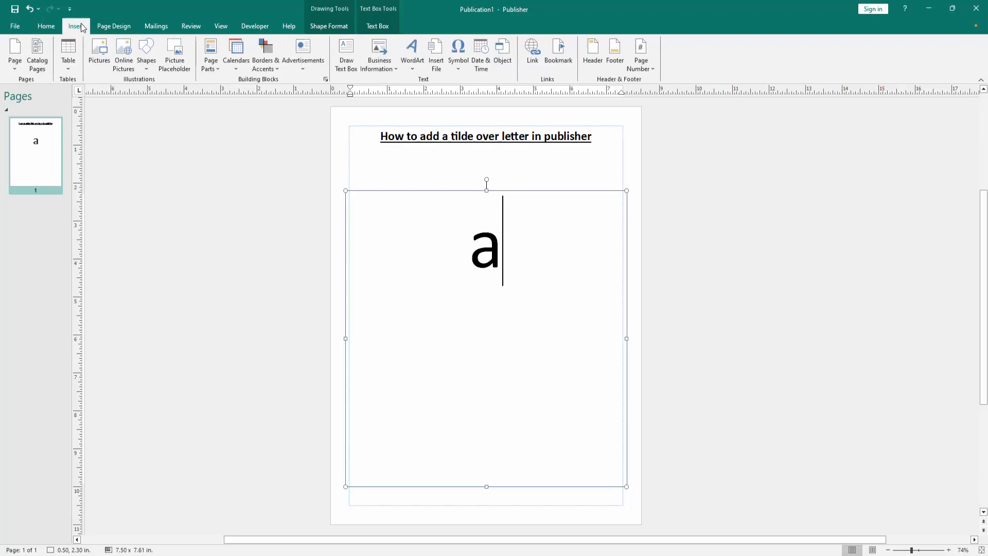
click(457, 52)
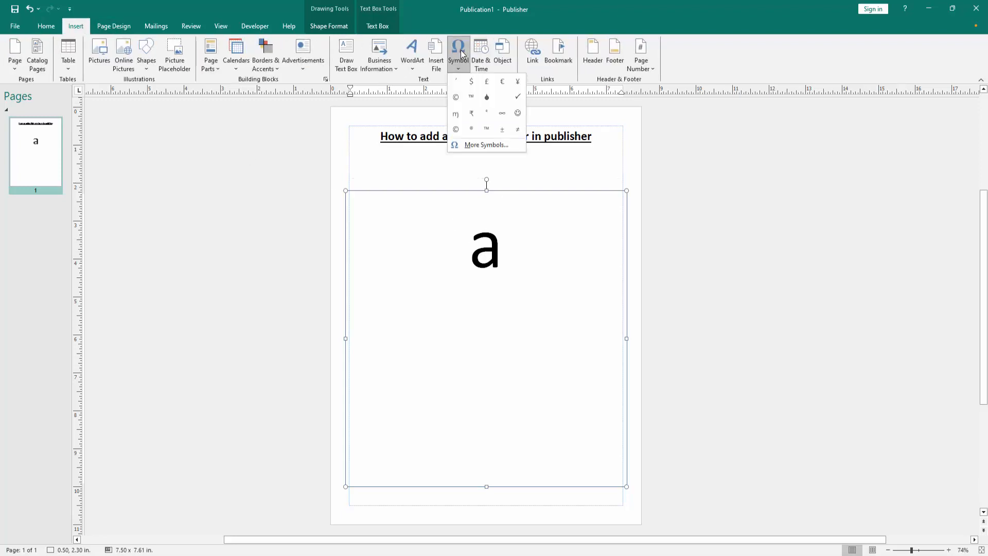
click(486, 144)
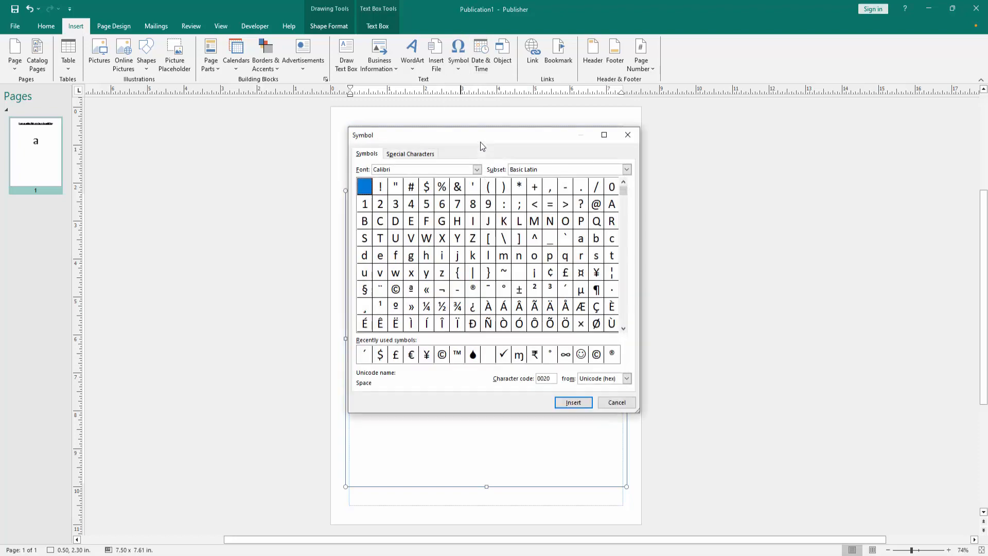
Insert the Acute Accent character from Latin-1 Supplement beside the letter 'a'.
drag(481, 135, 801, 129)
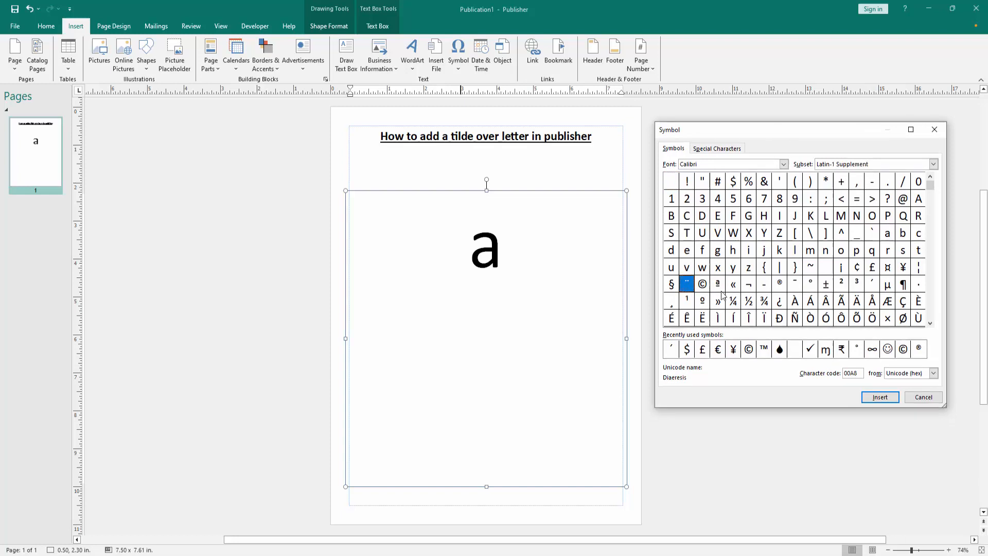
click(871, 284)
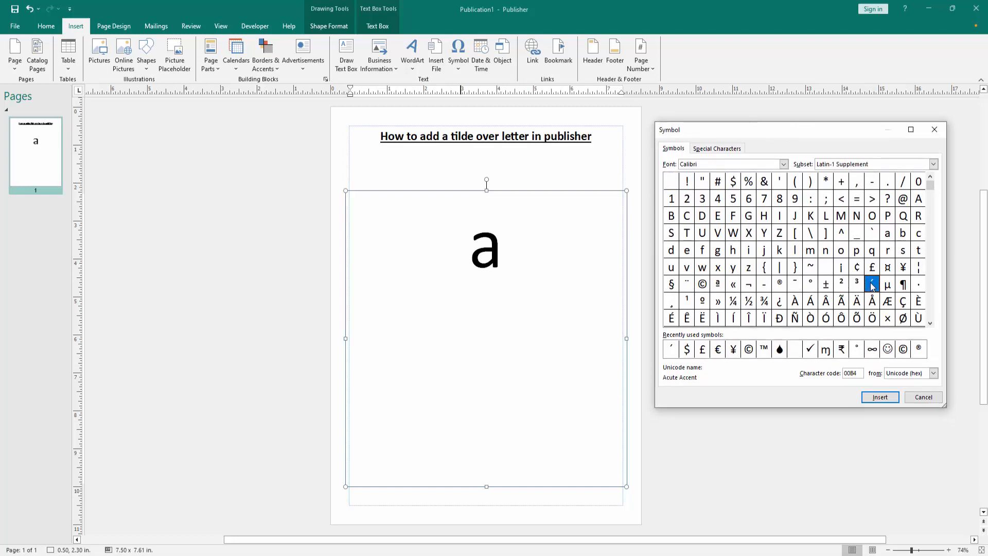
click(794, 284)
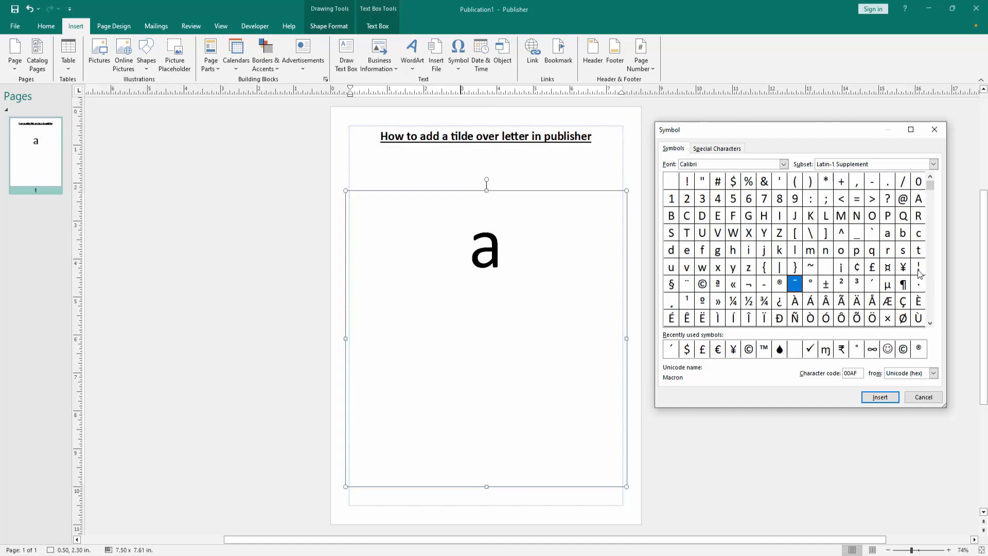
click(871, 283)
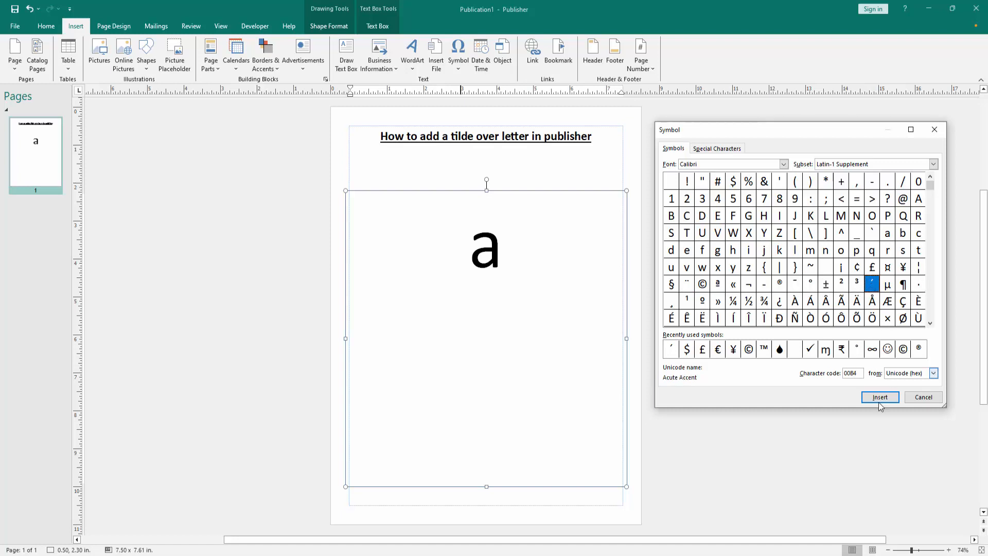
click(880, 397)
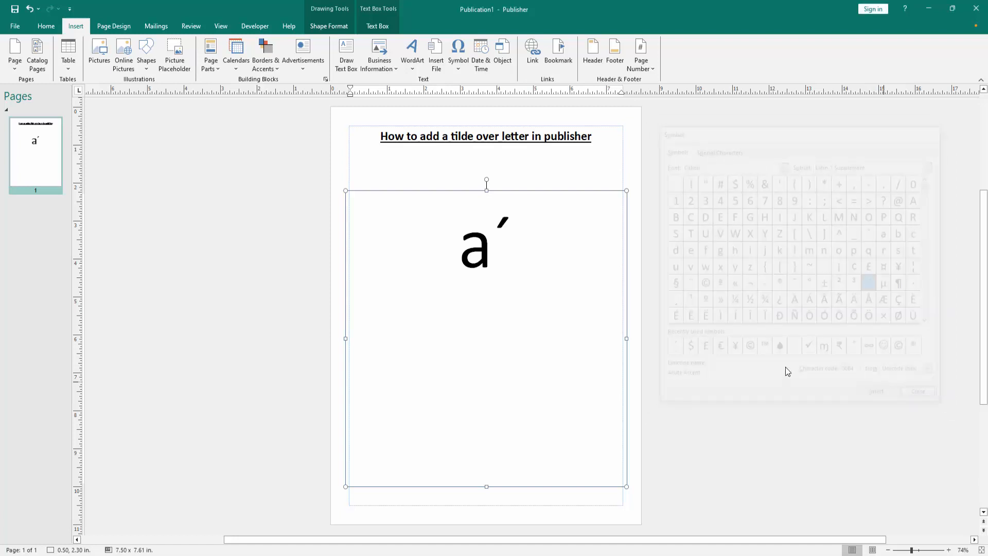
Dismiss the Symbol dialog and deselect the text box, leaving the accented 'a' on the page.
click(917, 391)
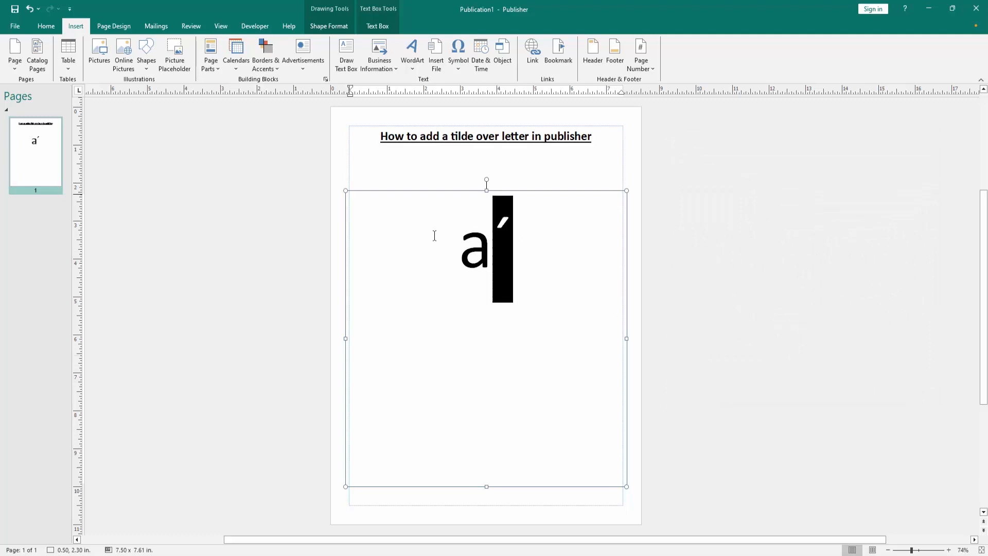
click(265, 343)
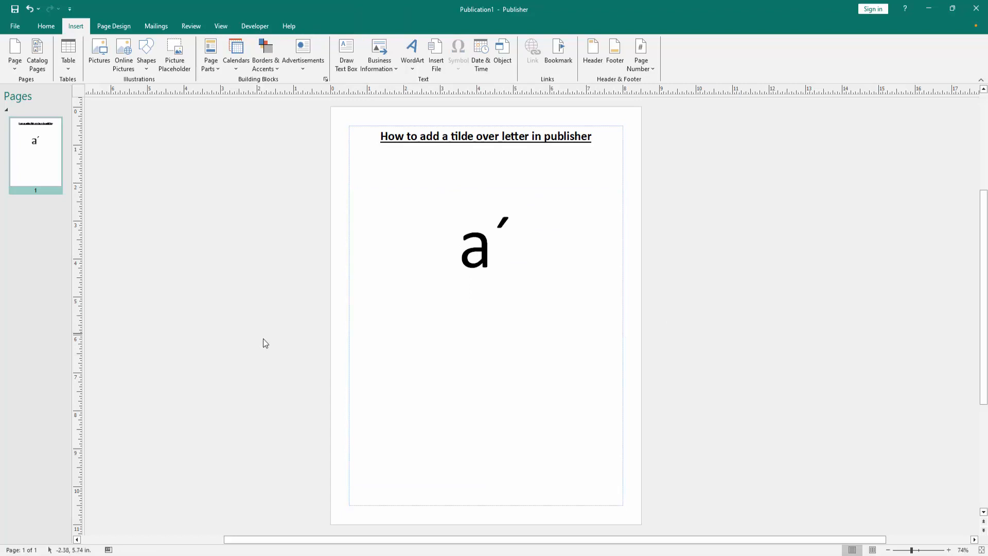